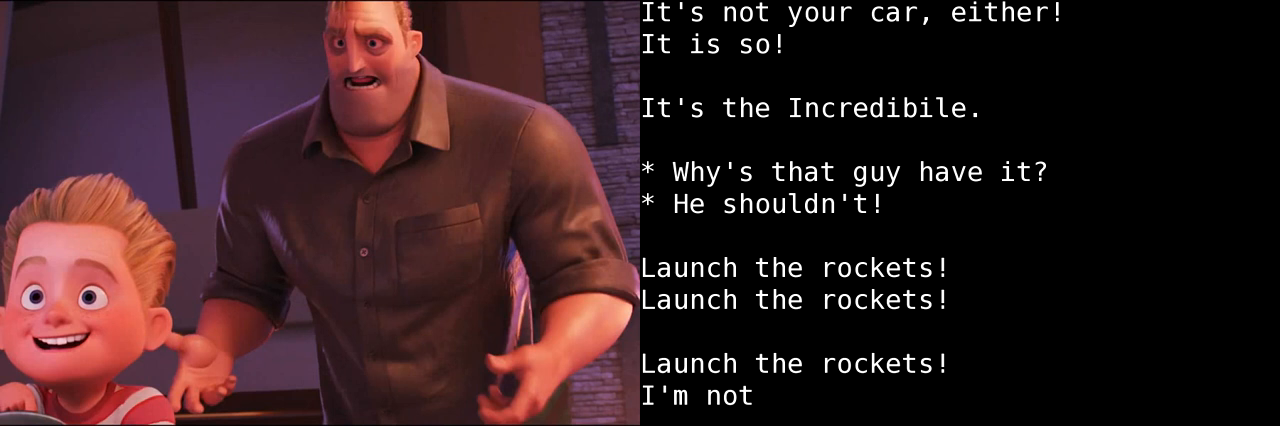
scroll(down, 3)
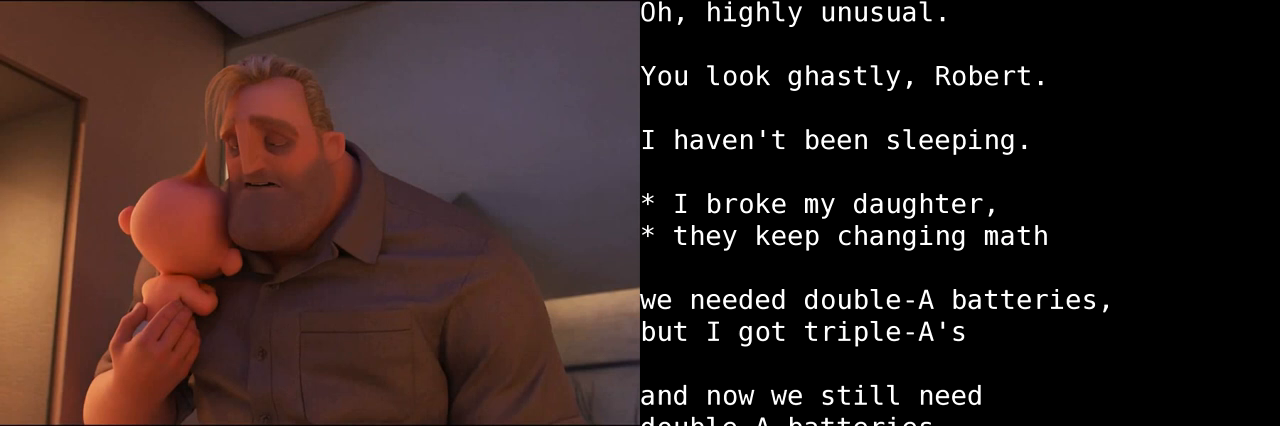
scroll(down, 3)
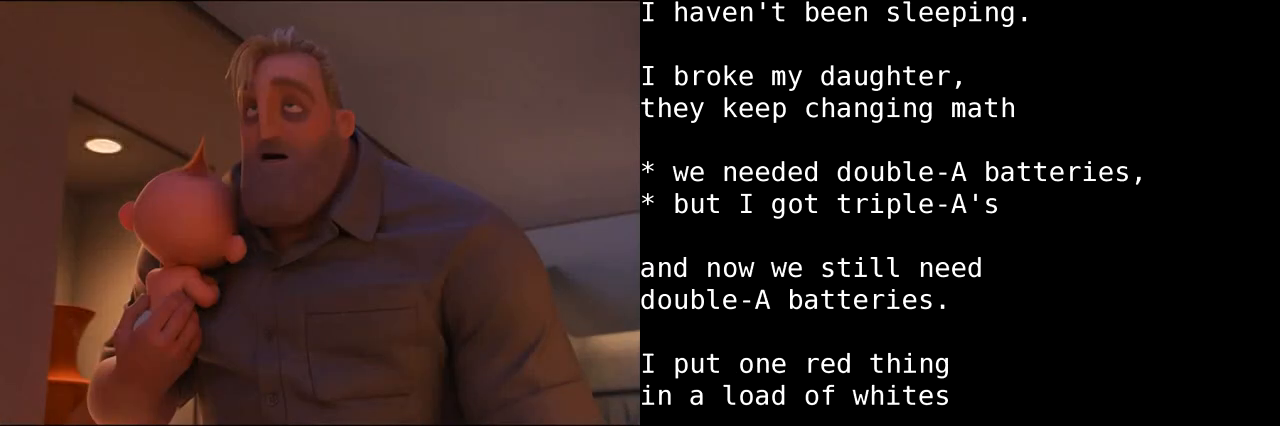